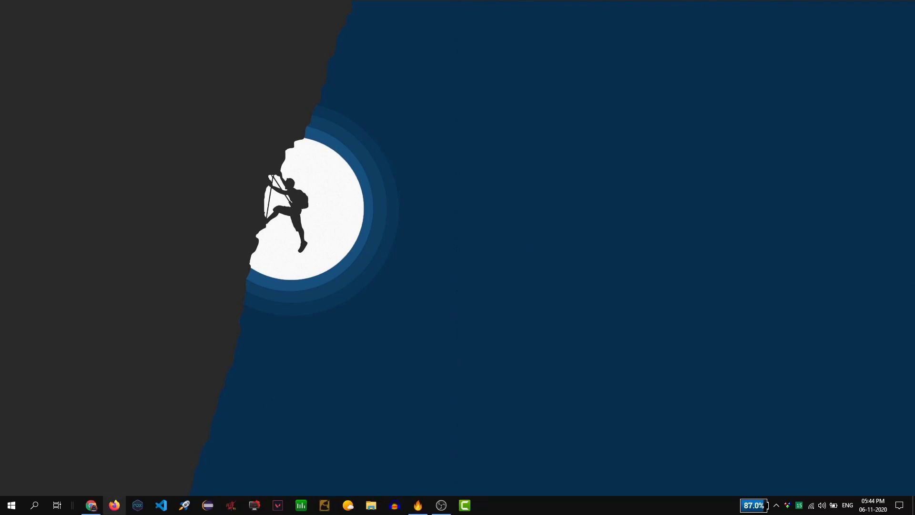
Step: Switch to the open nvidia.com GeForce Drivers tab in Chrome
{"action": "left_click", "coordinate": [92, 505]}
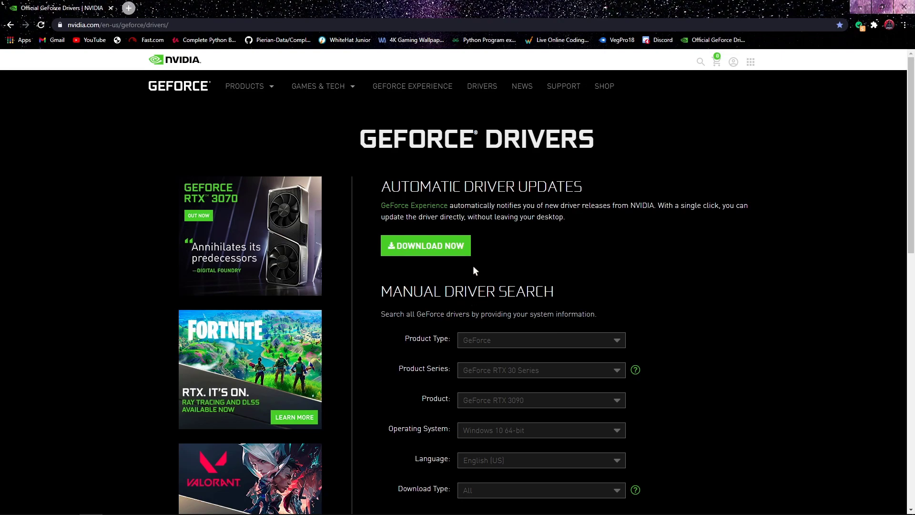
{"action": "mouse_move", "coordinate": [478, 253]}
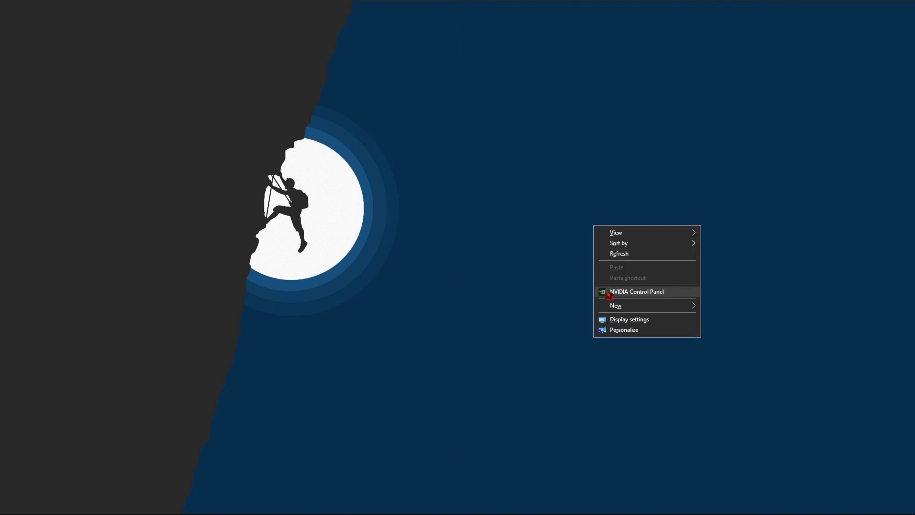
Step: Set Adjust image settings with preview to emphasize Performance
{"action": "left_click", "coordinate": [636, 291]}
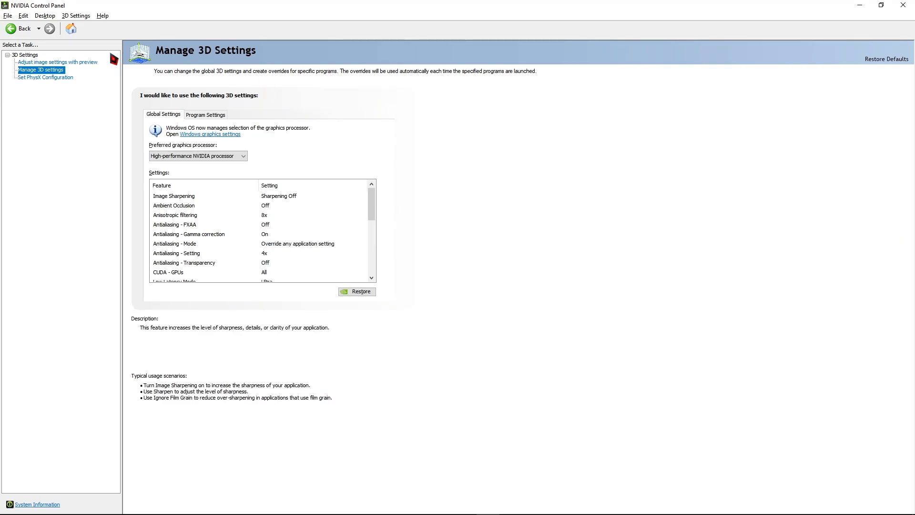
{"action": "mouse_move", "coordinate": [68, 68]}
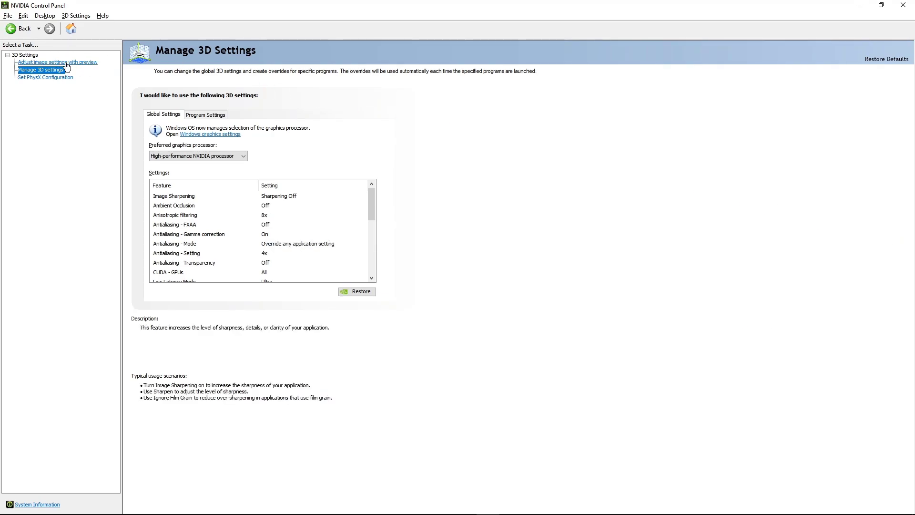
{"action": "left_click", "coordinate": [58, 62]}
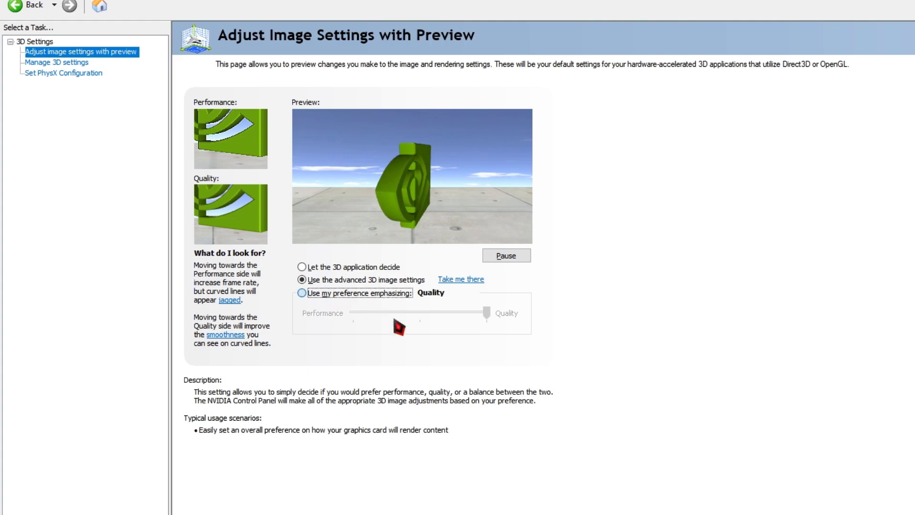
{"action": "left_click", "coordinate": [302, 292]}
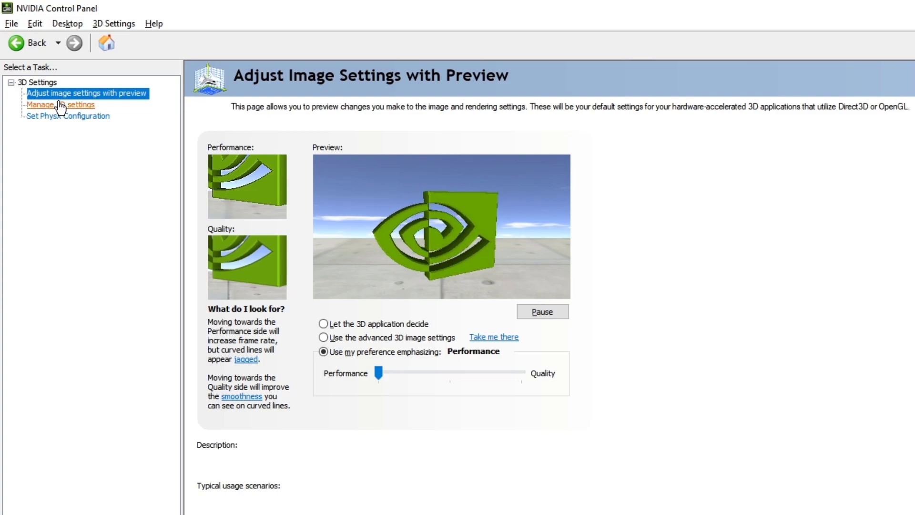
Step: Set the global preferred graphics processor to High-performance NVIDIA processor and apply
{"action": "left_click", "coordinate": [57, 105]}
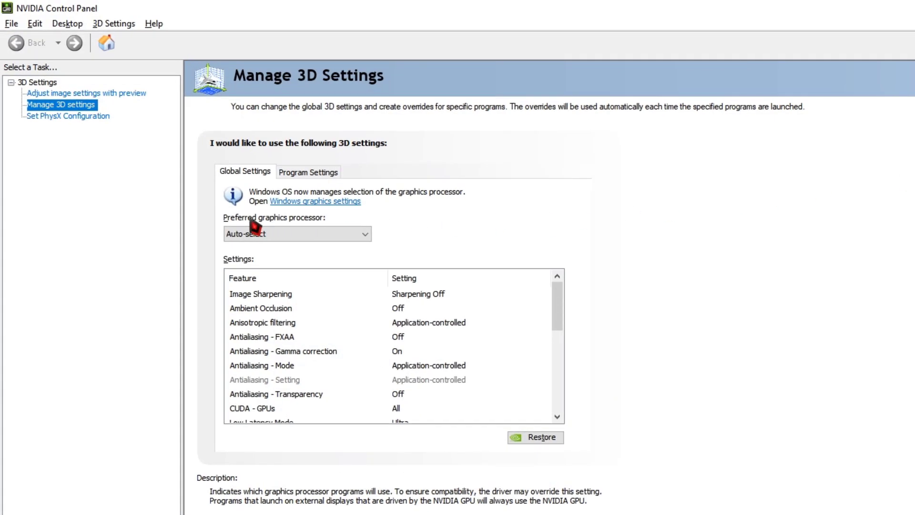
{"action": "mouse_move", "coordinate": [321, 228]}
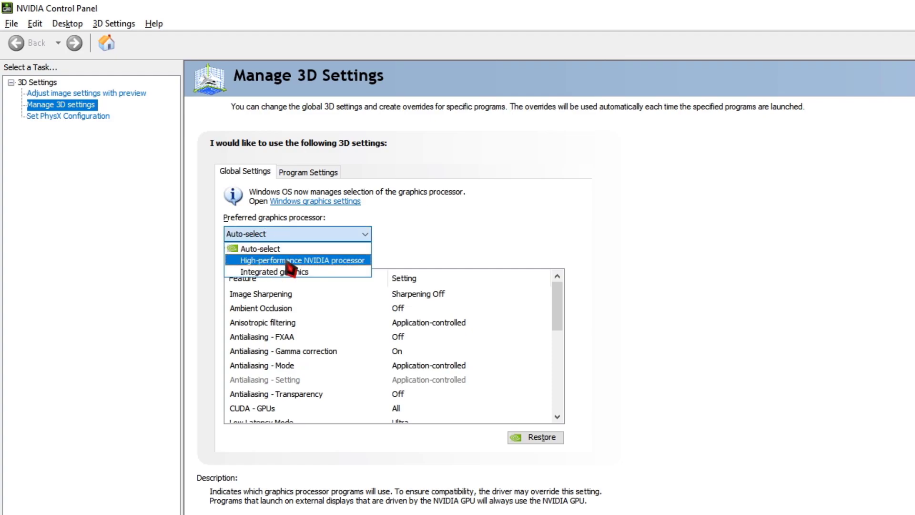
{"action": "left_click", "coordinate": [302, 260]}
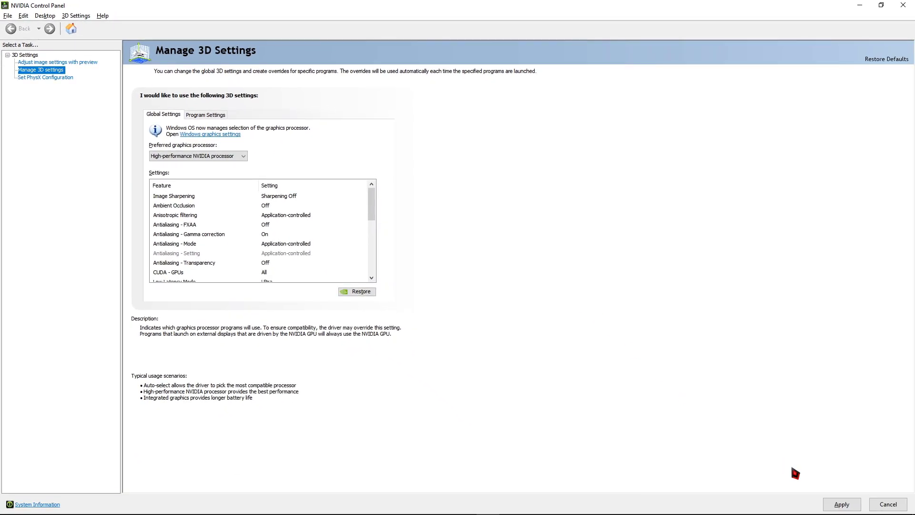
{"action": "left_click", "coordinate": [175, 215]}
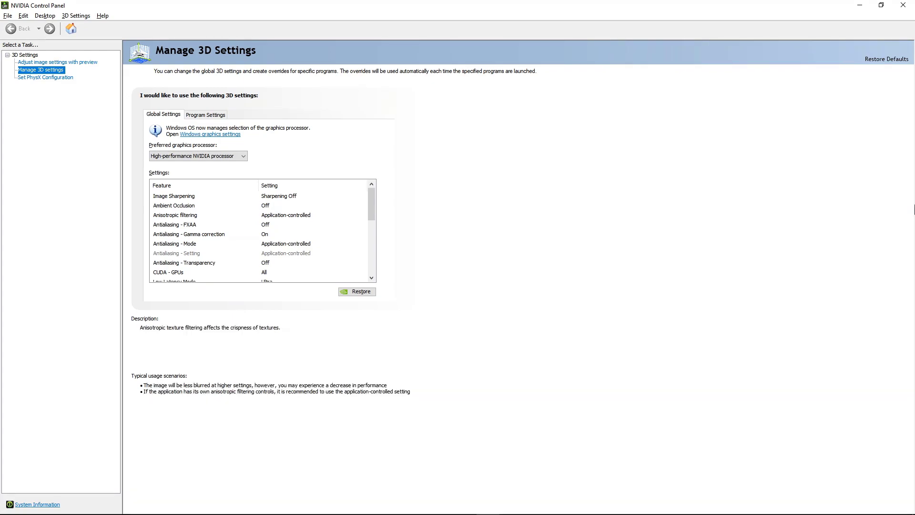
{"action": "left_click", "coordinate": [174, 205]}
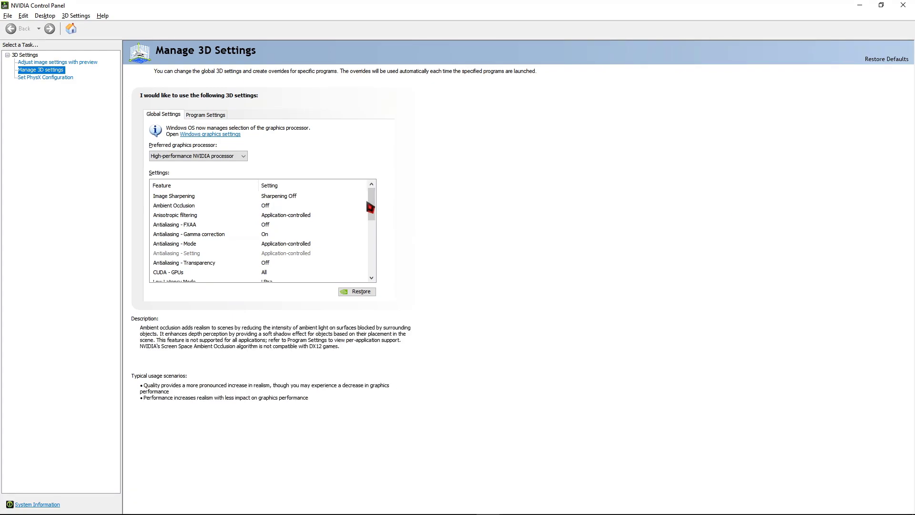
{"action": "left_click", "coordinate": [174, 196]}
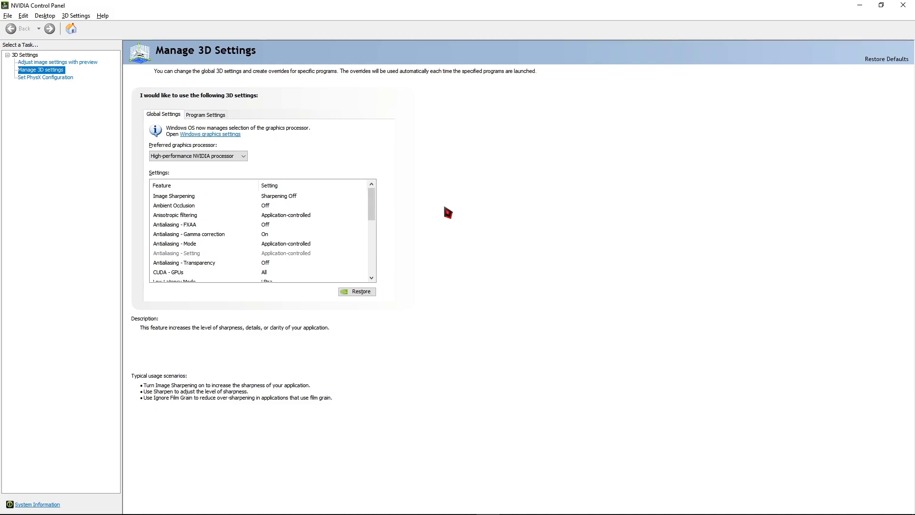
{"action": "mouse_move", "coordinate": [509, 242]}
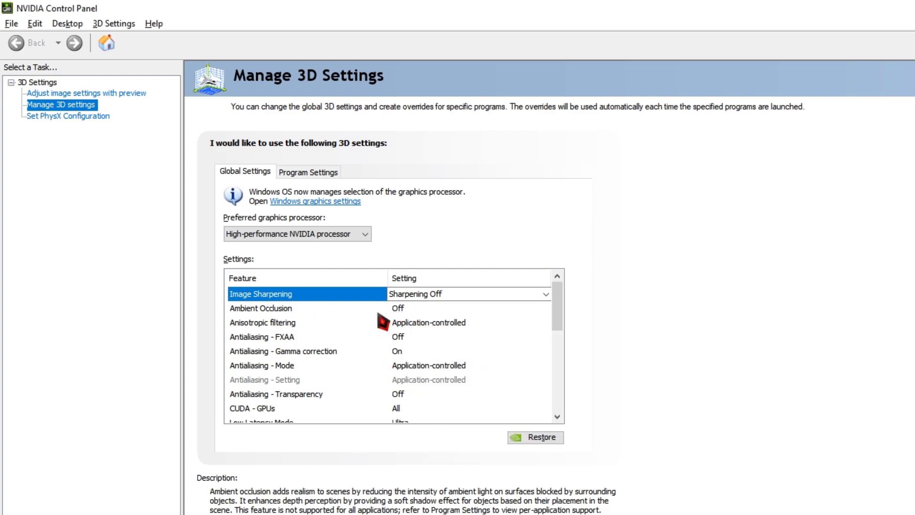
{"action": "mouse_move", "coordinate": [460, 331]}
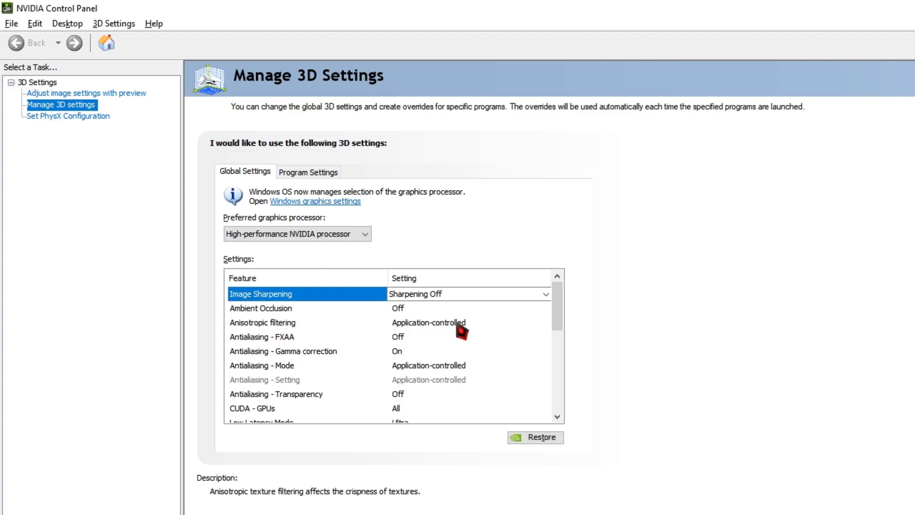
{"action": "mouse_move", "coordinate": [360, 349]}
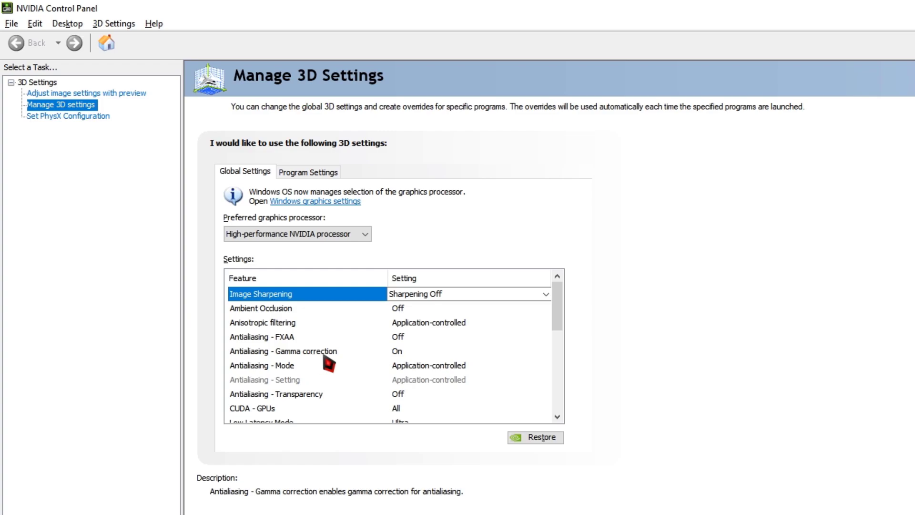
{"action": "mouse_move", "coordinate": [249, 399]}
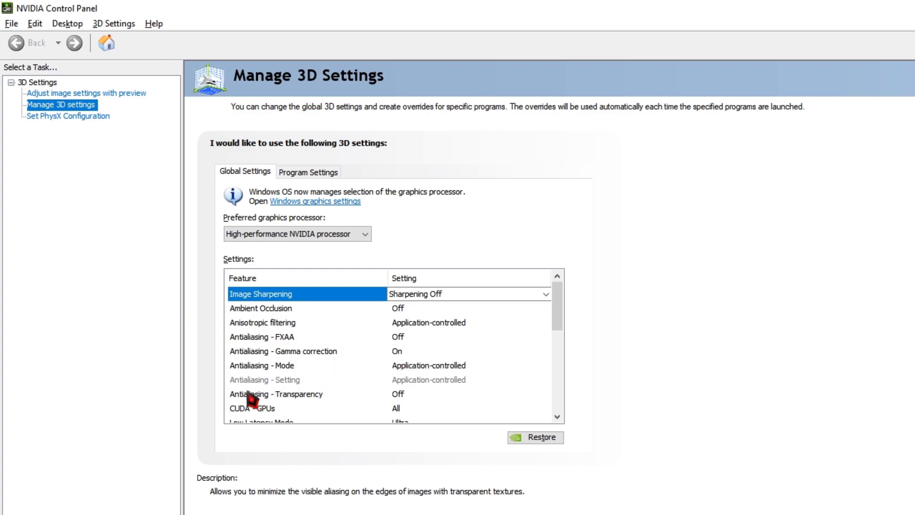
Step: Set CUDA - GPUs to All in the global 3D settings
{"action": "left_click", "coordinate": [262, 409]}
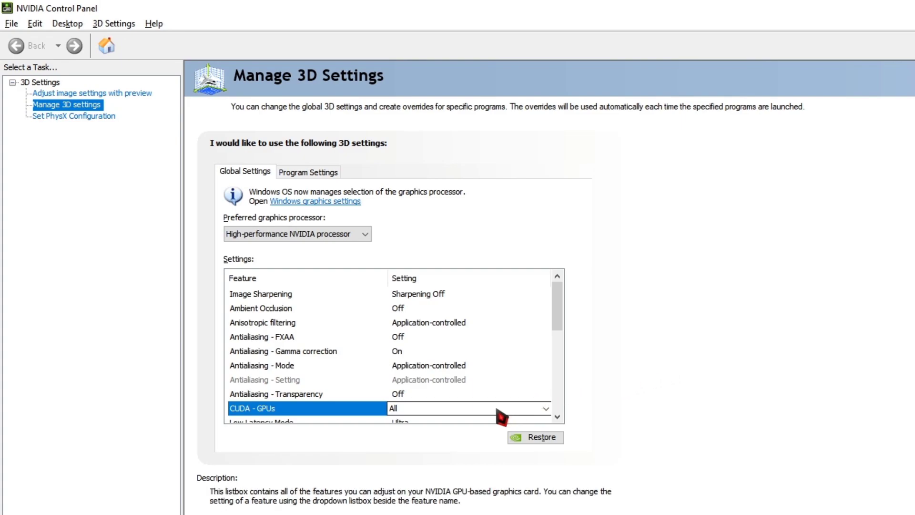
{"action": "left_click", "coordinate": [545, 408]}
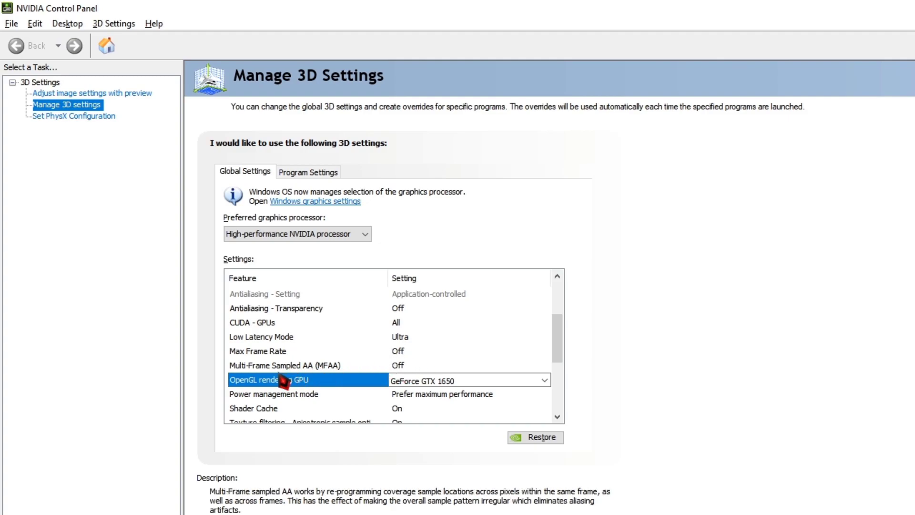
Step: Set OpenGL rendering GPU to GeForce GTX 1650 and power management to Prefer maximum performance
{"action": "left_click", "coordinate": [546, 380]}
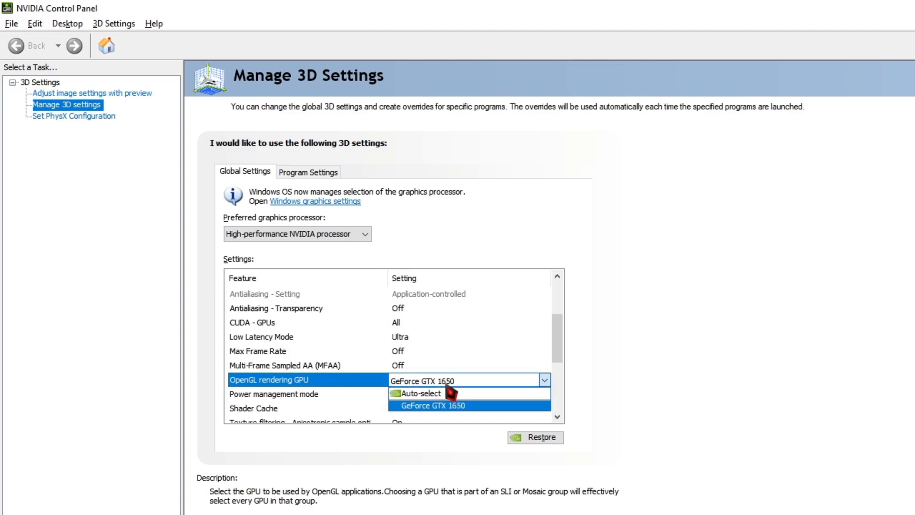
{"action": "left_click", "coordinate": [434, 405]}
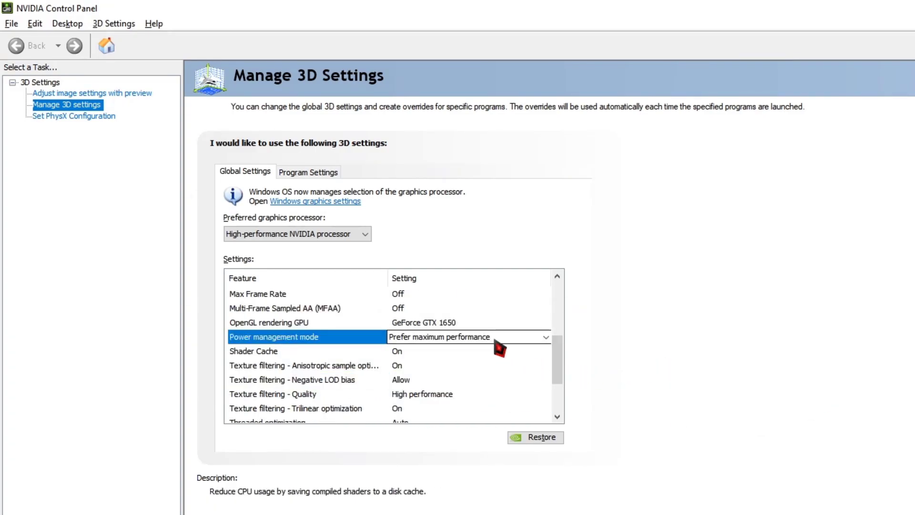
{"action": "left_click", "coordinate": [546, 338]}
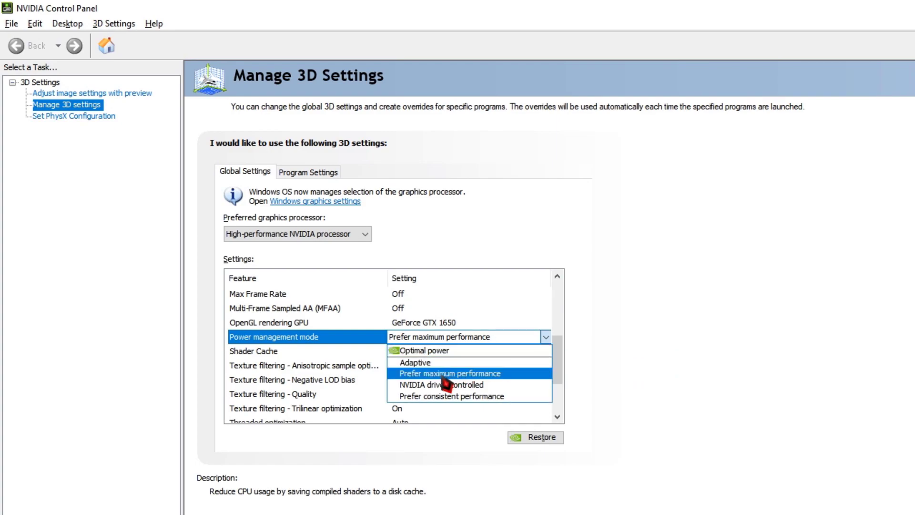
{"action": "left_click", "coordinate": [445, 373]}
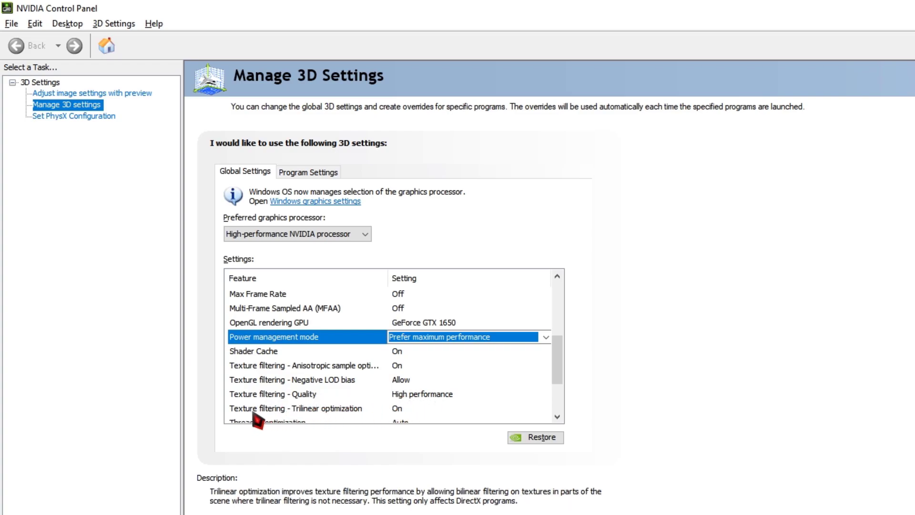
{"action": "mouse_move", "coordinate": [385, 423]}
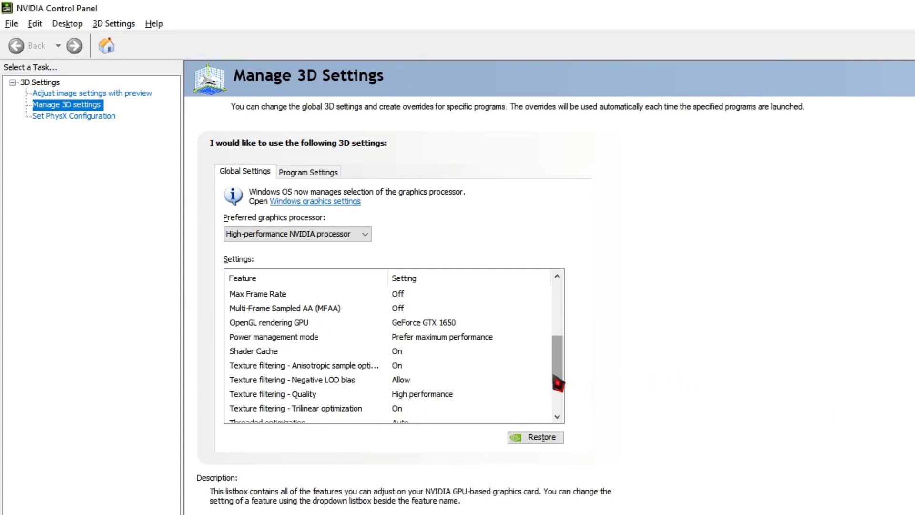
Step: Set Vertical sync to Use the 3D application setting
{"action": "scroll", "scroll_direction": "down", "scroll_amount": 3}
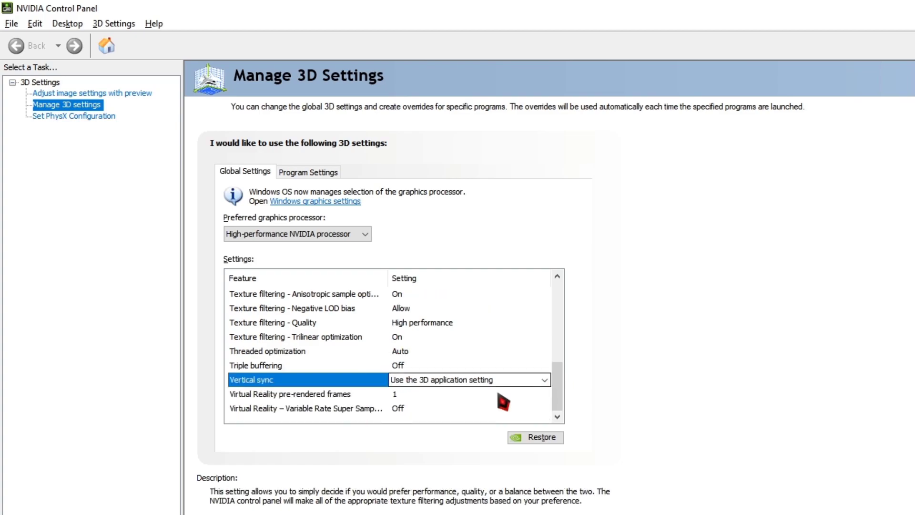
{"action": "left_click", "coordinate": [546, 379]}
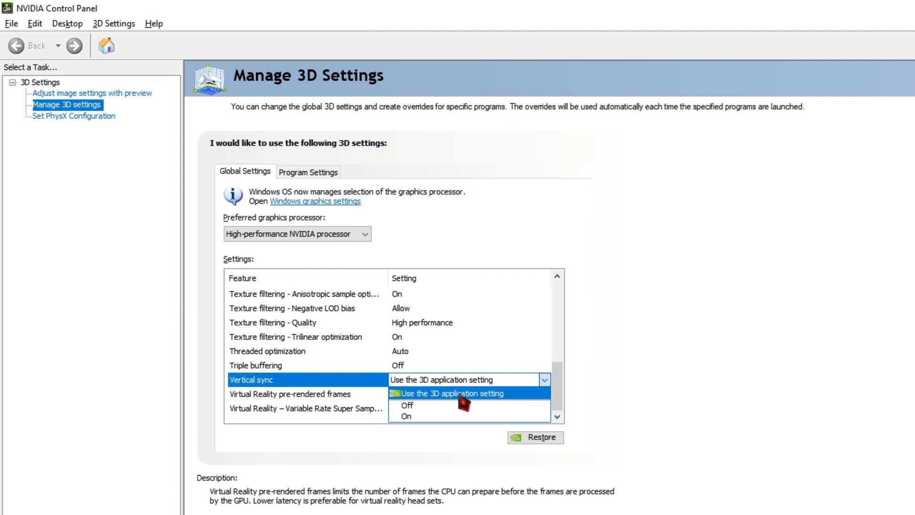
{"action": "left_click", "coordinate": [448, 394]}
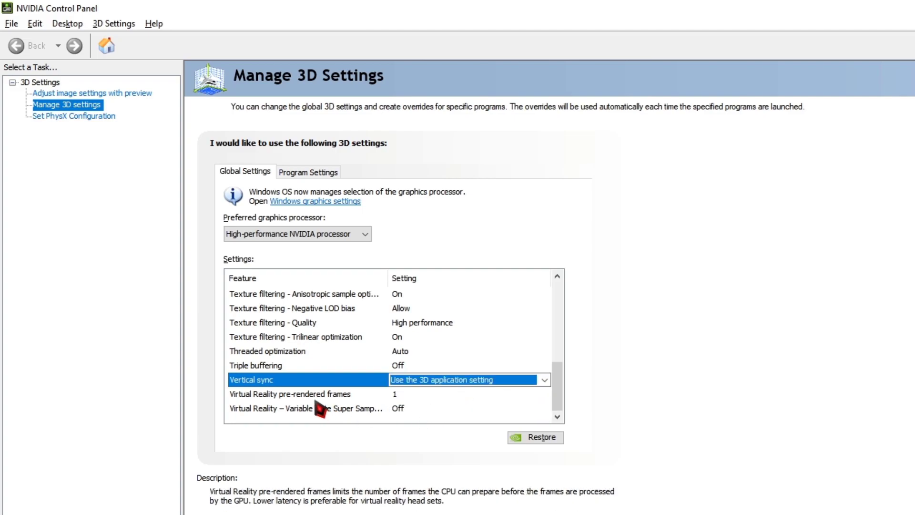
{"action": "mouse_move", "coordinate": [299, 404]}
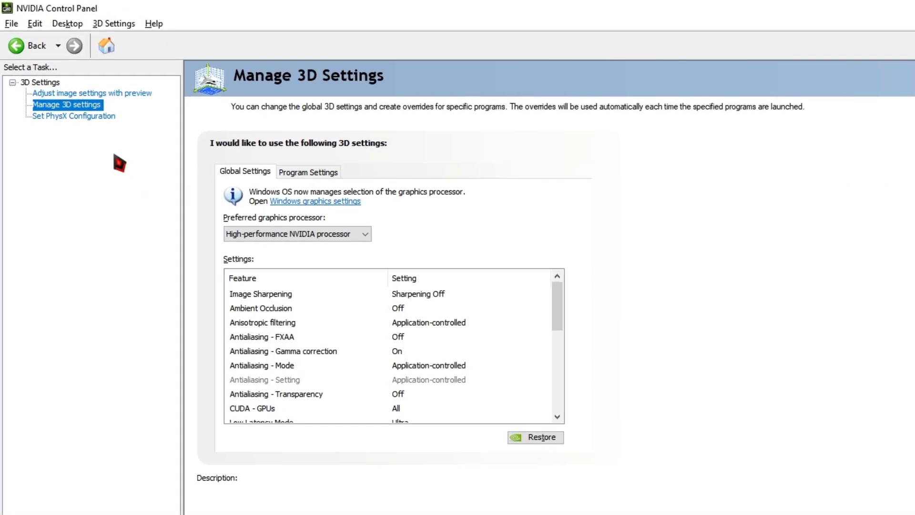
{"action": "mouse_move", "coordinate": [62, 122]}
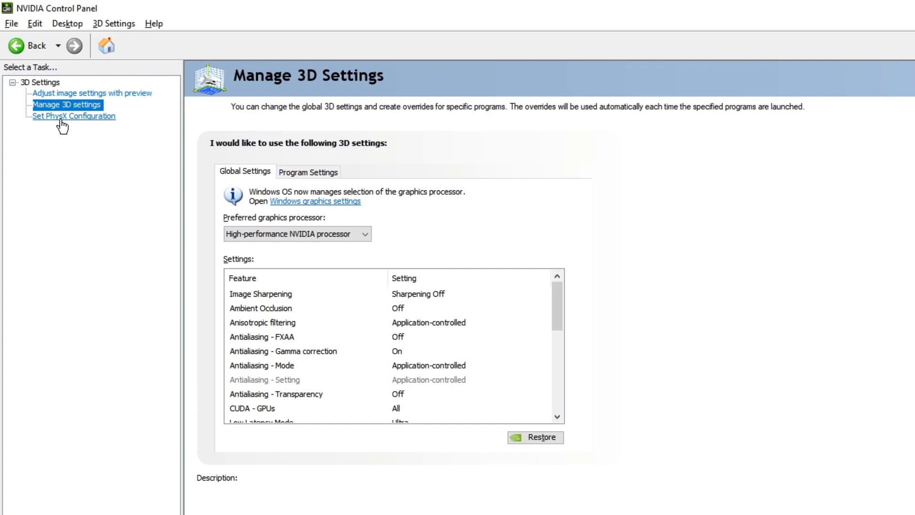
Step: Set GeForce GTX 1650 as the PhysX processor and apply
{"action": "left_click", "coordinate": [74, 117]}
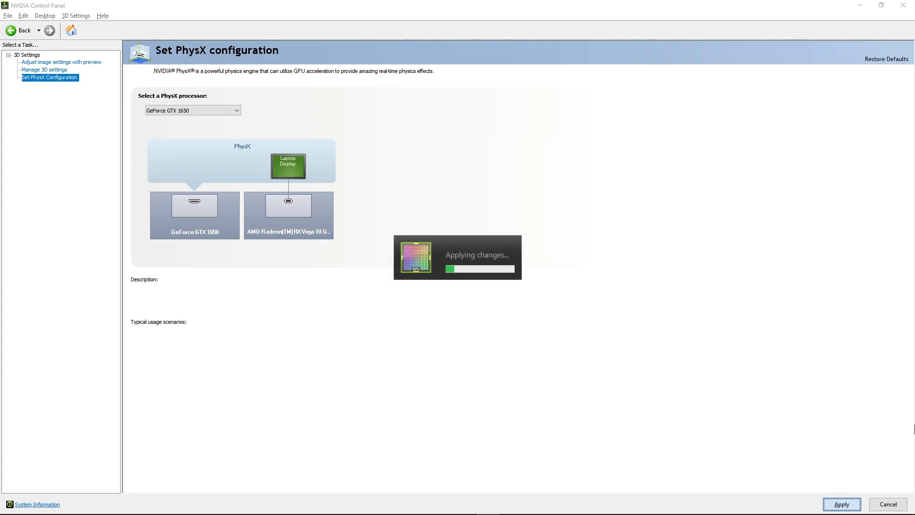
{"action": "left_click", "coordinate": [842, 503]}
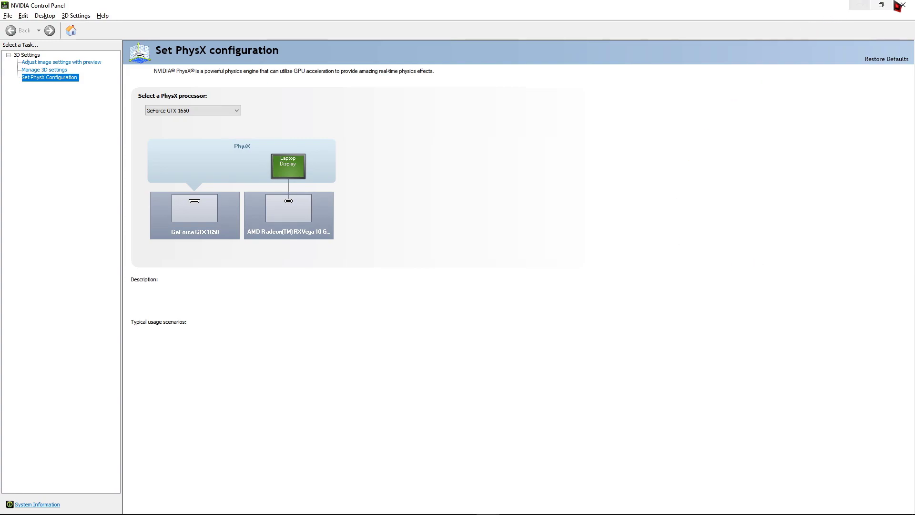
Step: Close NVIDIA Control Panel and open the Start menu power options for Restart
{"action": "left_click", "coordinate": [902, 5]}
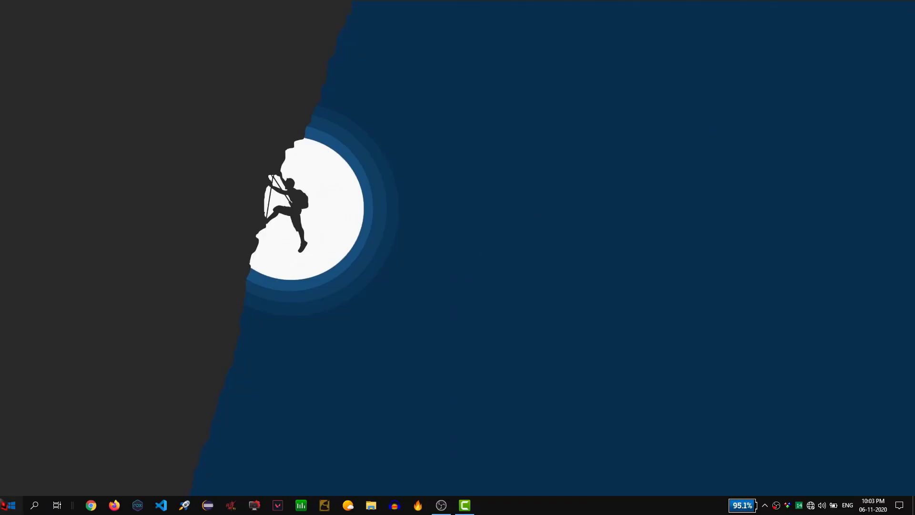
{"action": "left_click", "coordinate": [12, 505]}
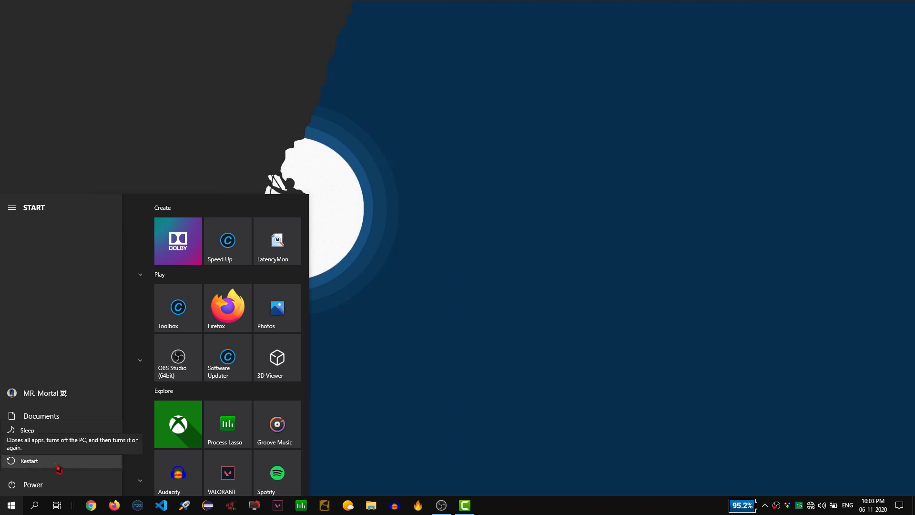